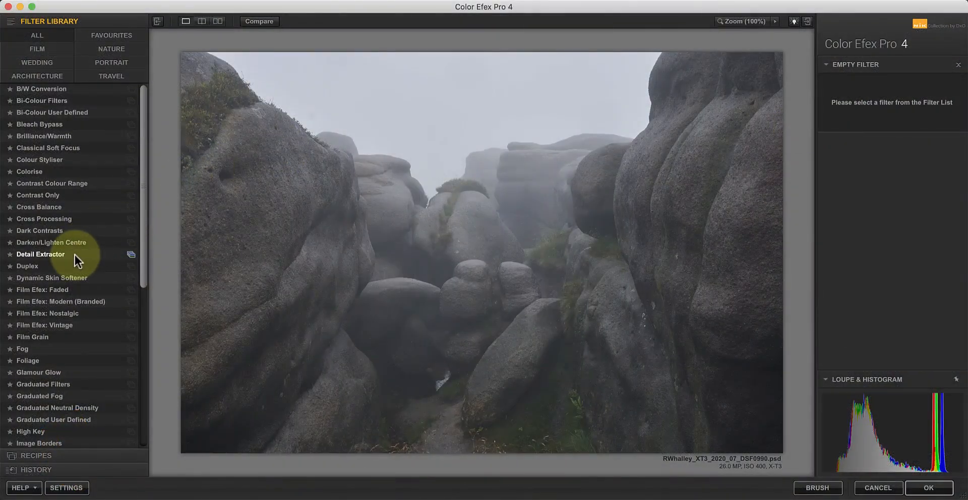
# Step: Apply Detail Extractor to the granite photo and drop its detail strength to 0%
pyautogui.click(41, 254)
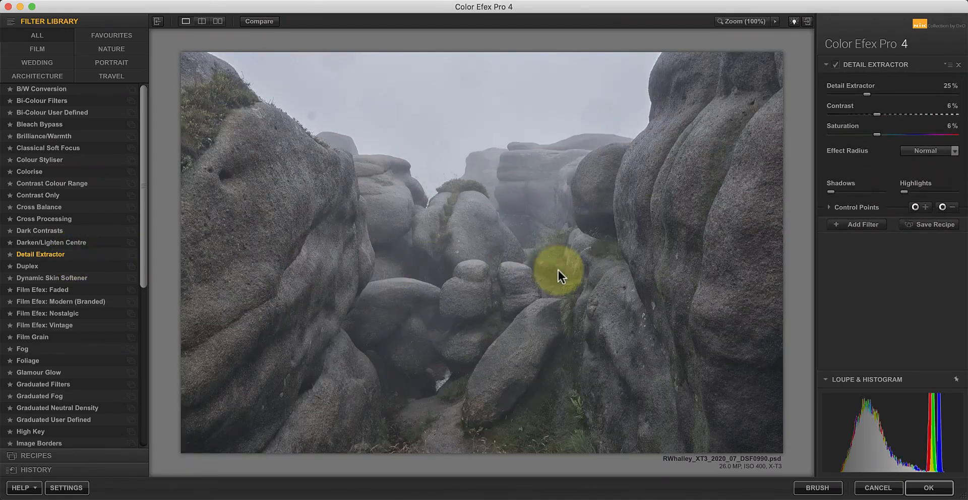
pyautogui.moveTo(919, 299)
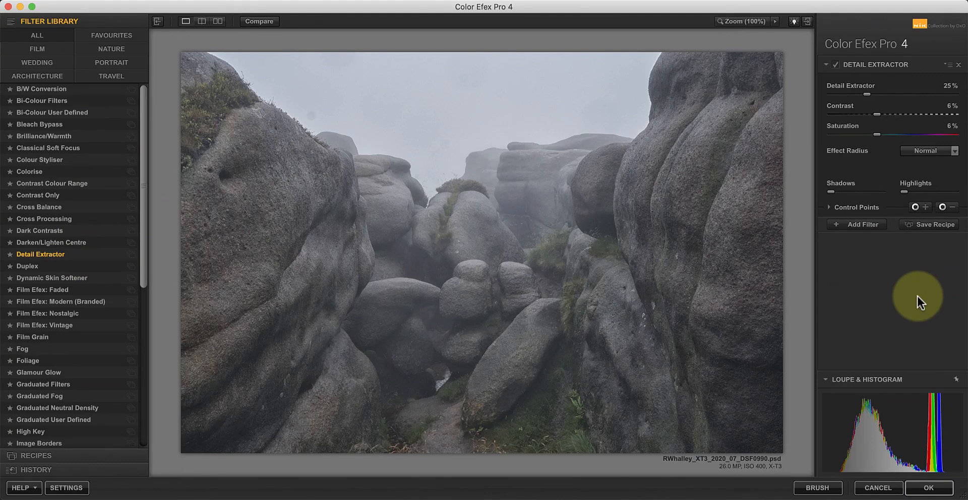
pyautogui.moveTo(917, 298)
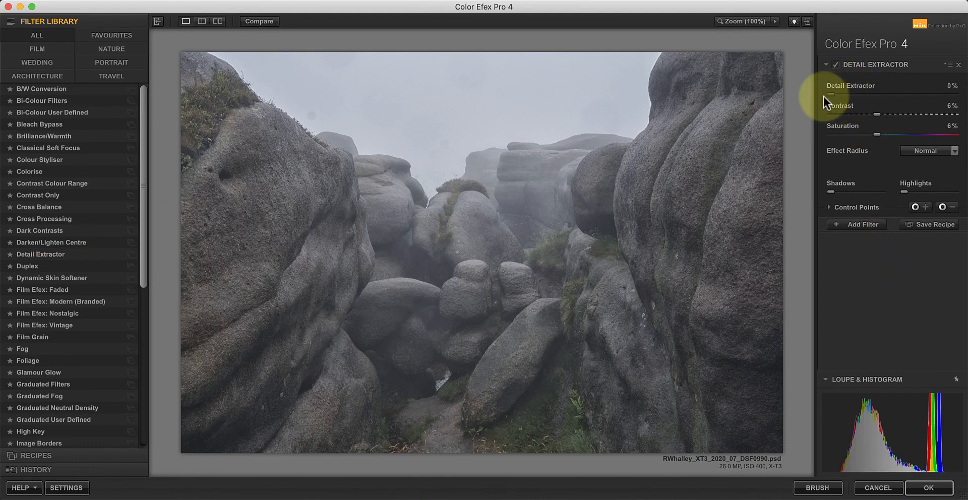
pyautogui.moveTo(883, 114); pyautogui.dragTo(869, 114)
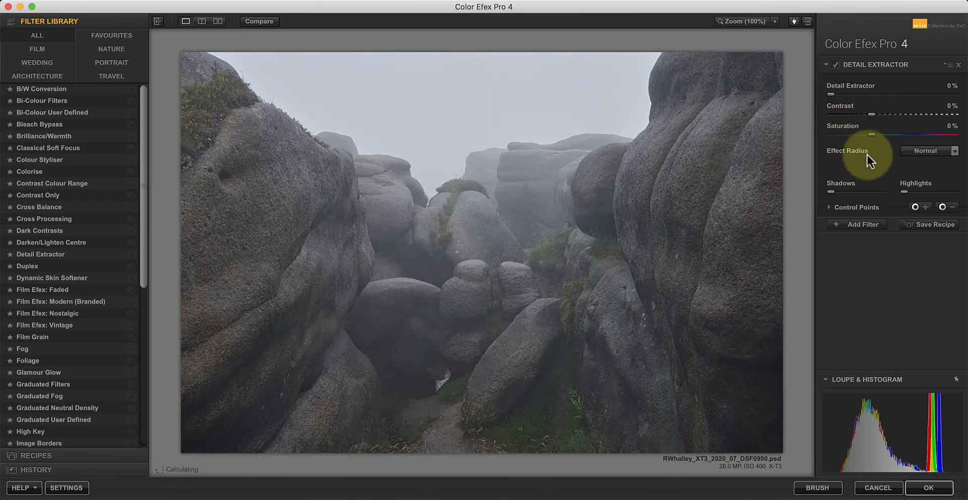
# Step: Inspect the rock texture at 100% zoom and choose the Large effect radius
pyautogui.click(745, 22)
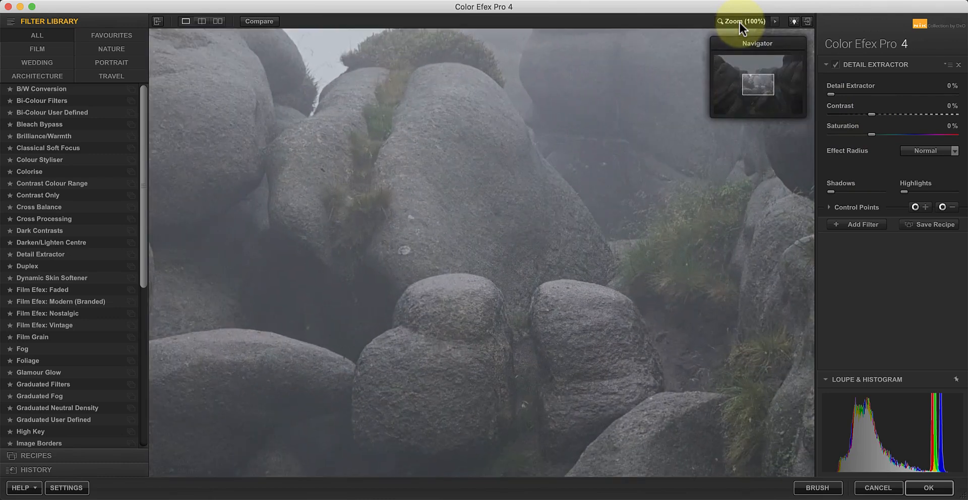
pyautogui.moveTo(757, 84); pyautogui.dragTo(788, 85)
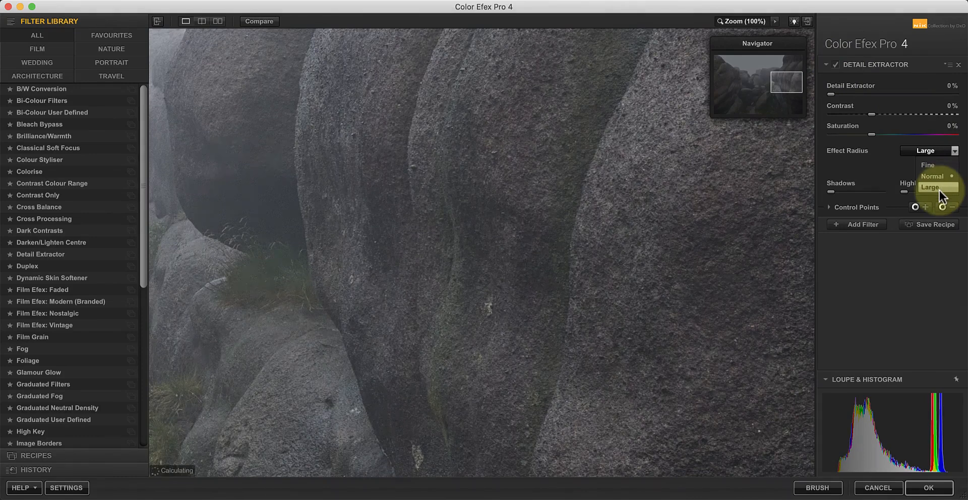
pyautogui.click(930, 188)
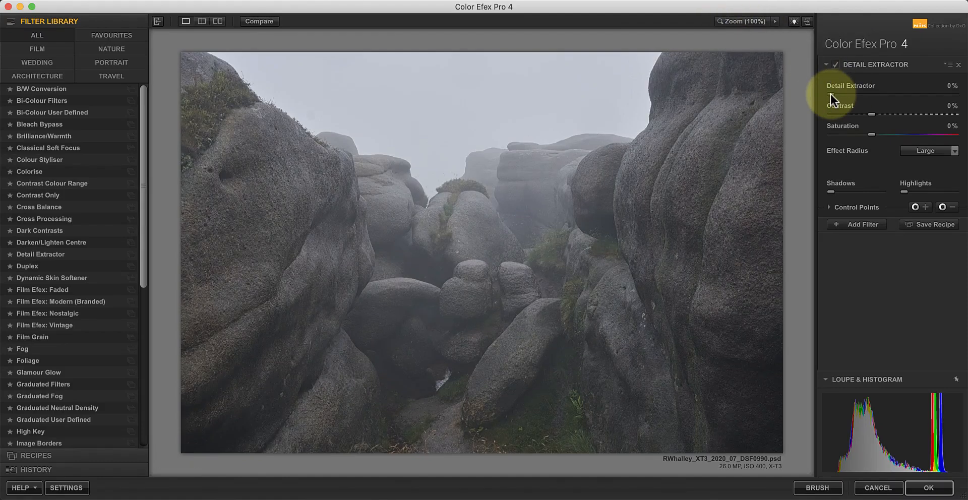
# Step: Raise detail extraction to 52% and contrast to 41% to bring out the rock texture
pyautogui.moveTo(838, 96); pyautogui.dragTo(849, 97)
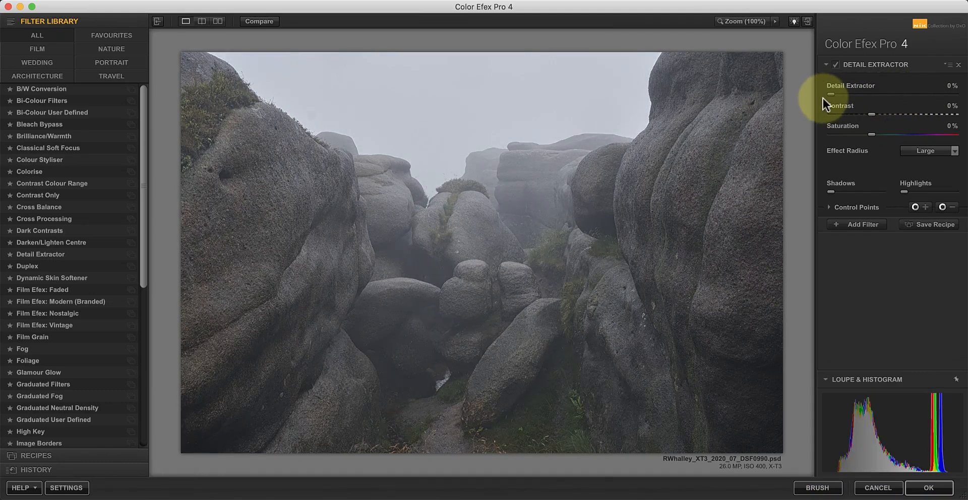
pyautogui.moveTo(870, 95); pyautogui.dragTo(879, 95)
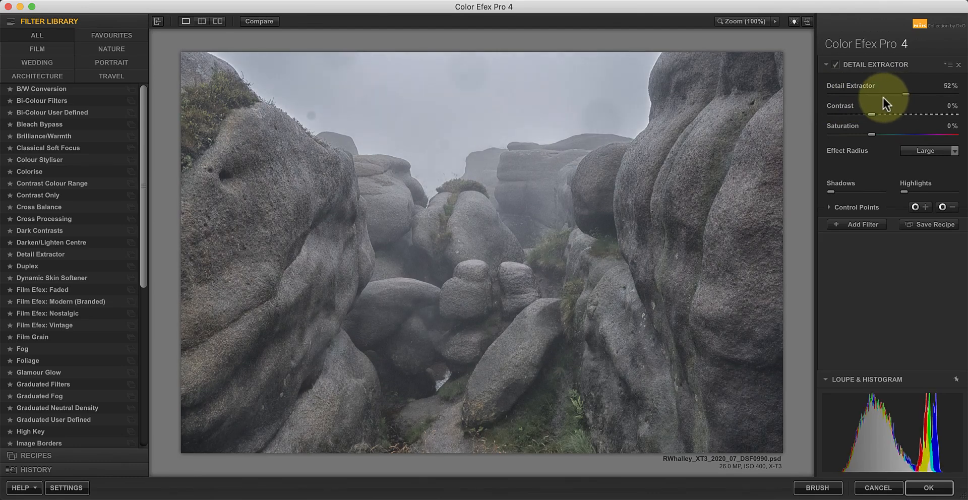
pyautogui.moveTo(875, 119)
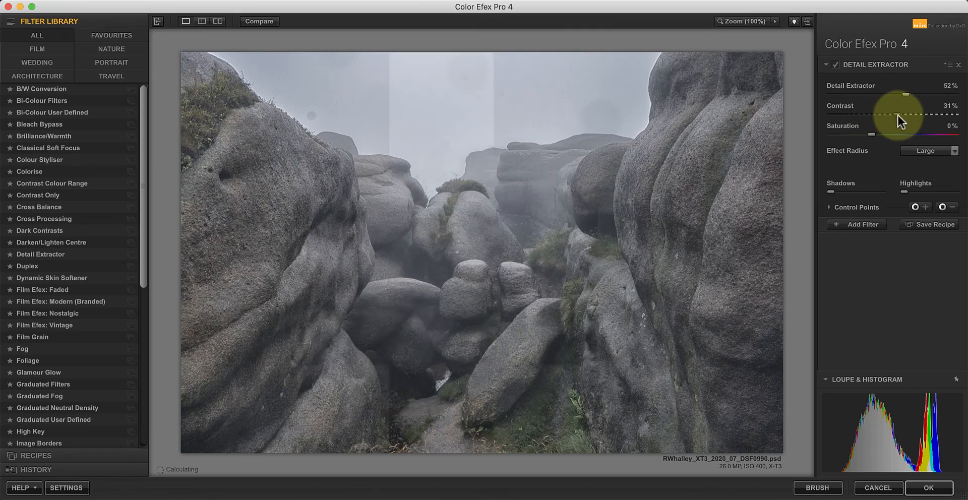
pyautogui.moveTo(889, 116); pyautogui.dragTo(908, 116)
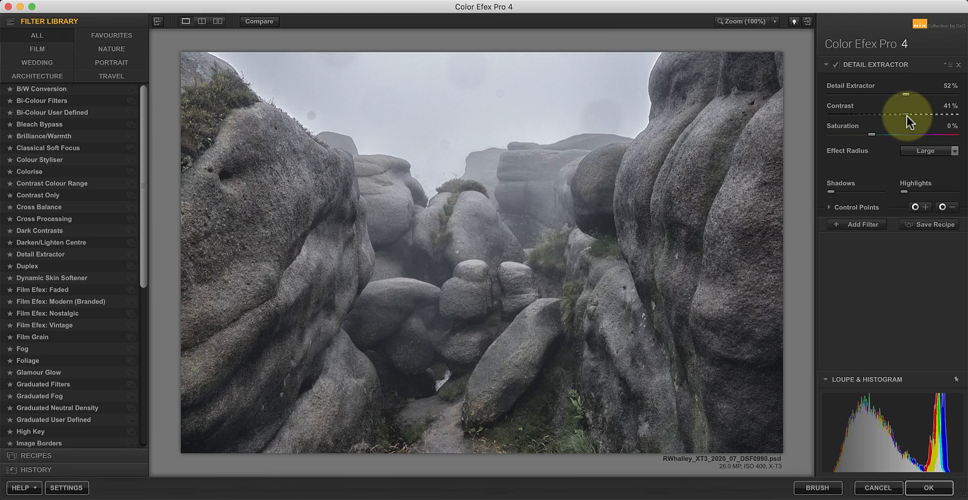
pyautogui.click(928, 150)
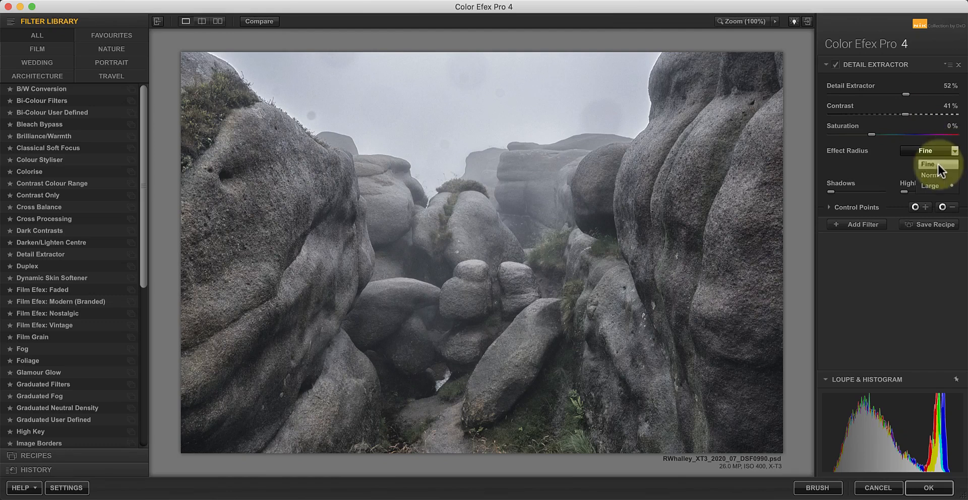
pyautogui.click(927, 165)
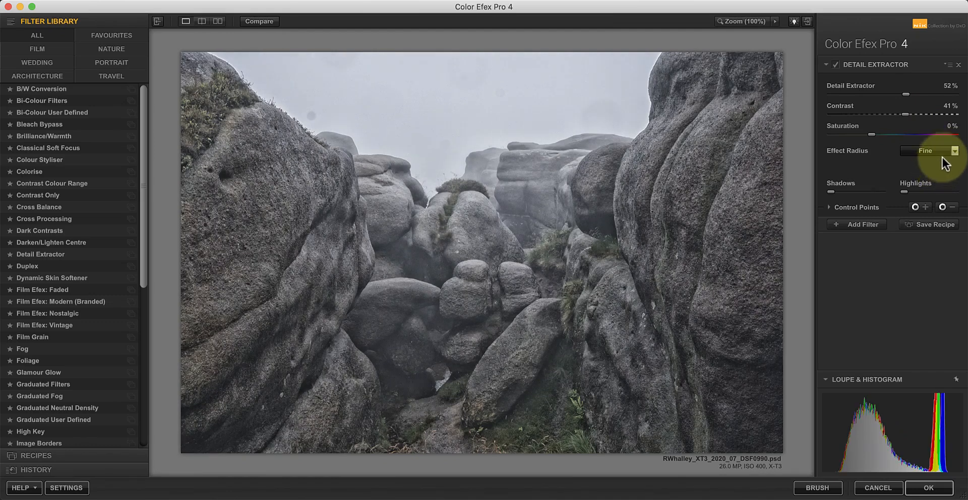
pyautogui.click(928, 150)
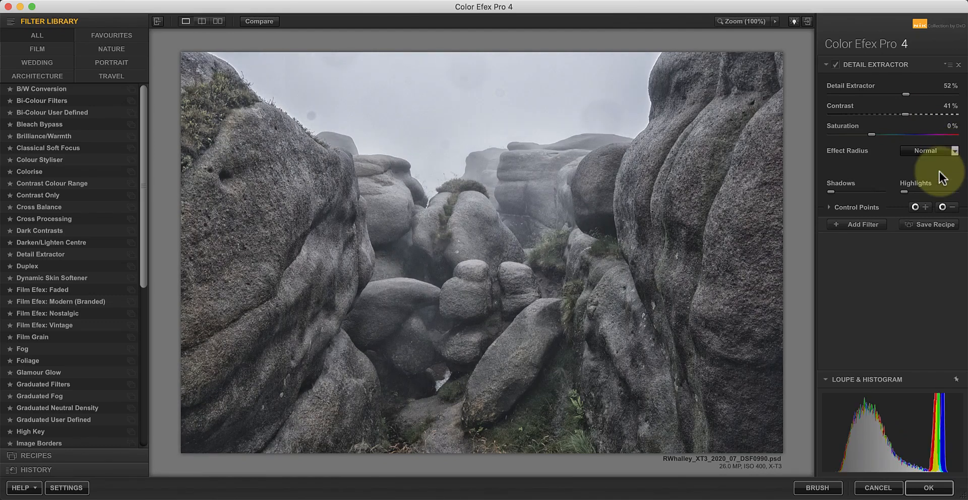
pyautogui.click(954, 151)
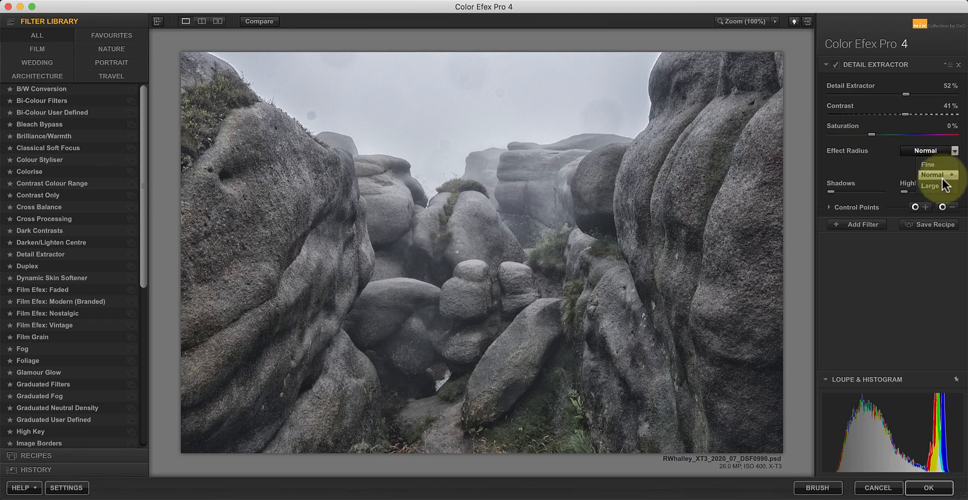
pyautogui.click(928, 187)
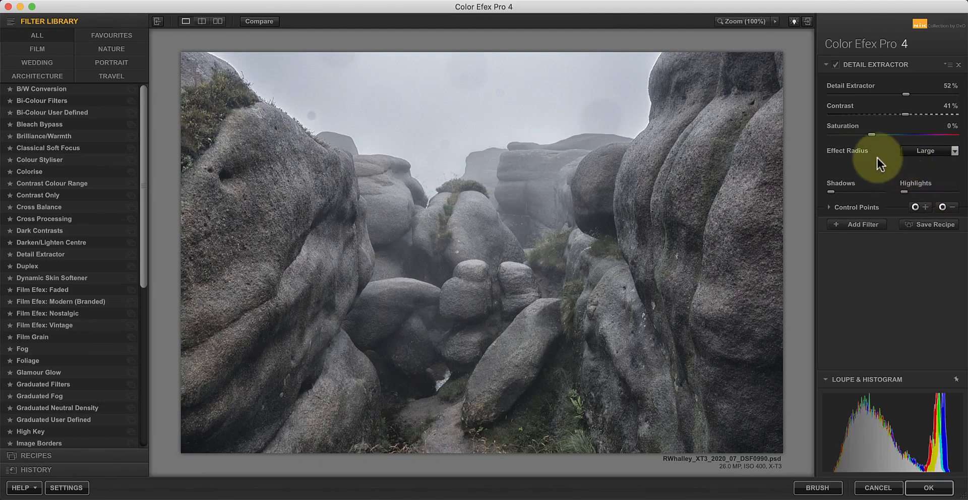
pyautogui.click(933, 150)
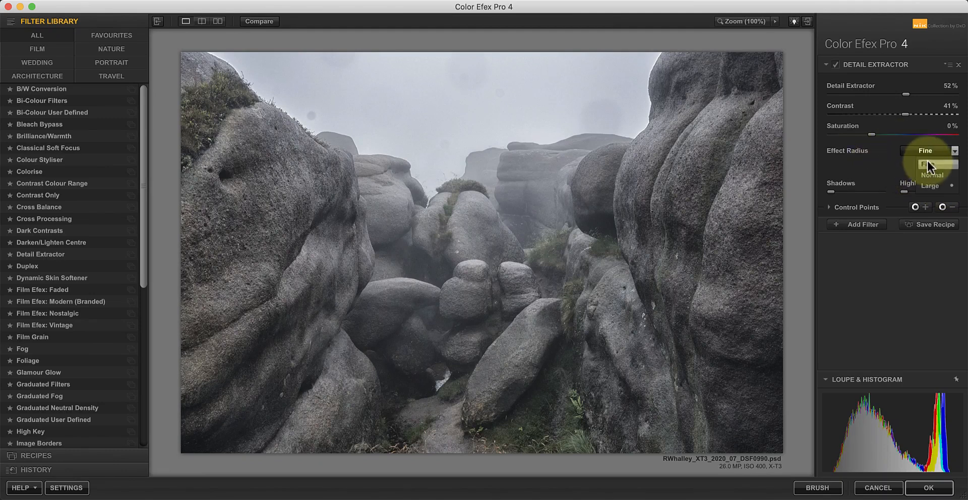
pyautogui.click(925, 164)
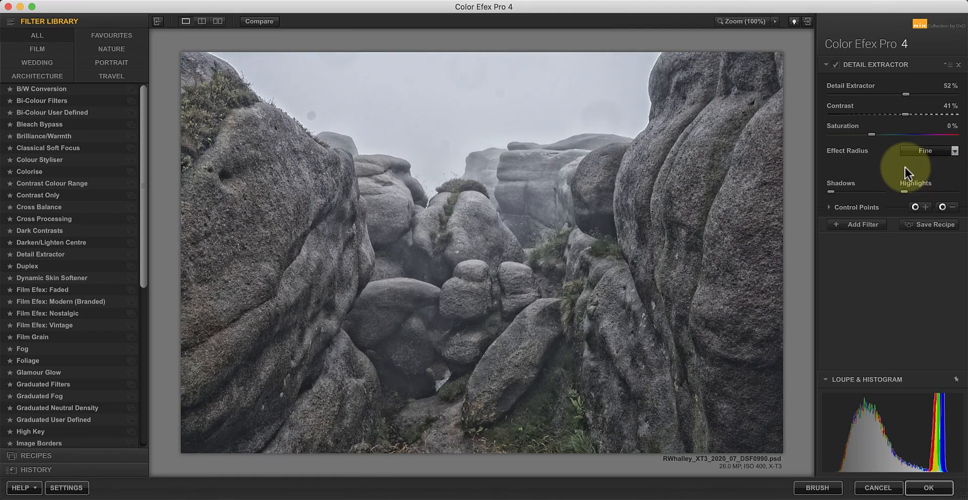
pyautogui.click(930, 150)
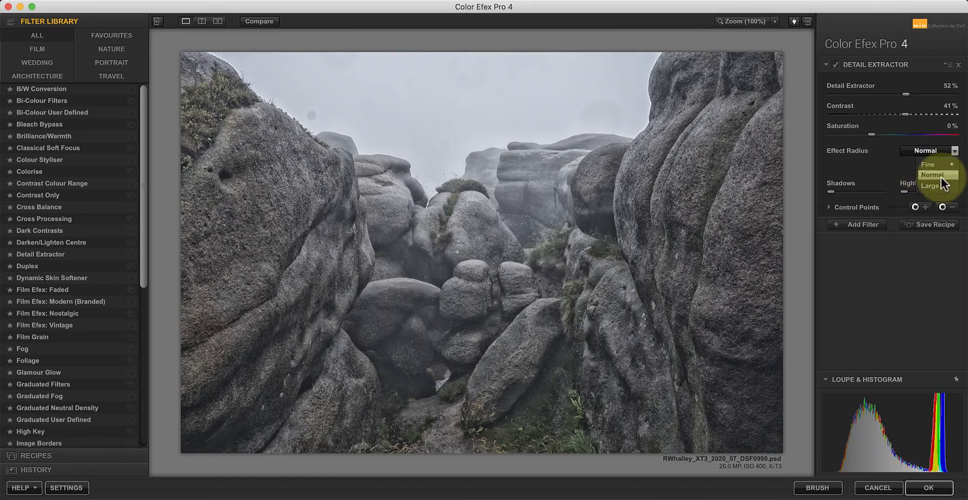
pyautogui.click(938, 185)
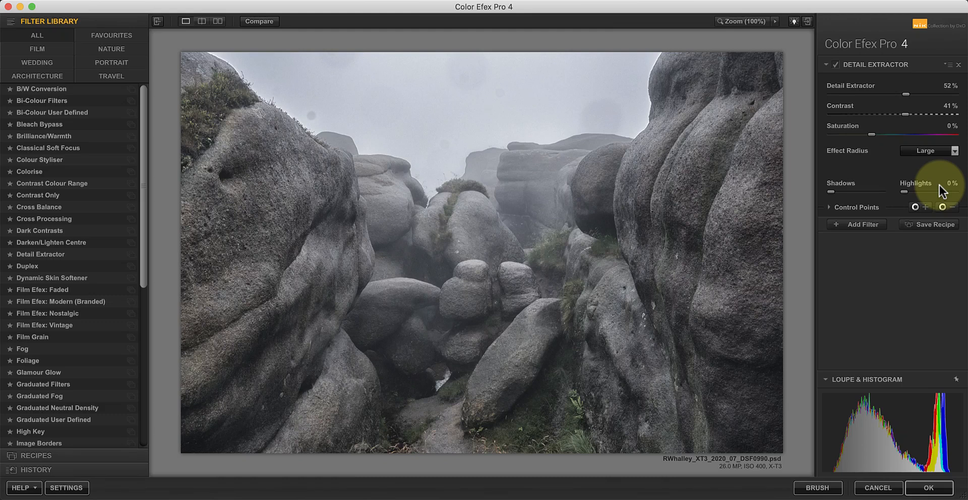
# Step: Raise the Detail Extractor saturation to 85% for richer rock and moss colours
pyautogui.moveTo(870, 135); pyautogui.dragTo(879, 134)
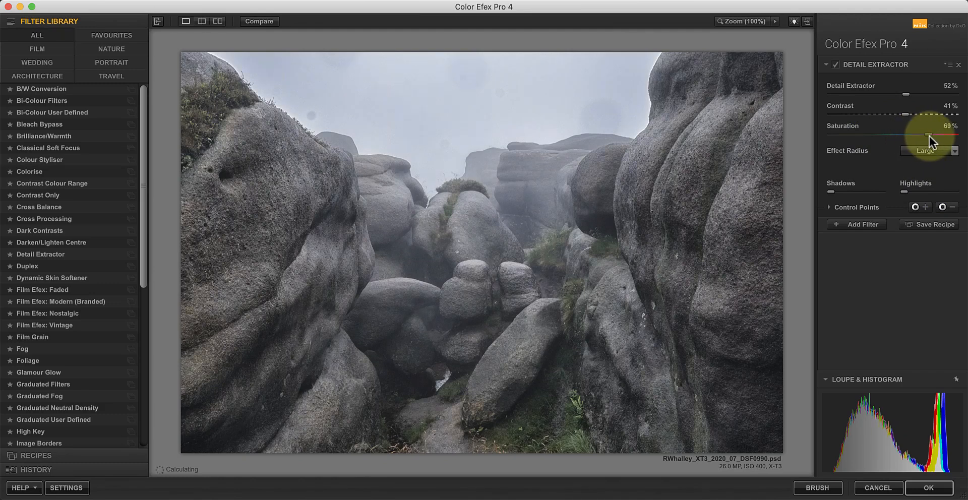
pyautogui.moveTo(920, 136); pyautogui.dragTo(939, 136)
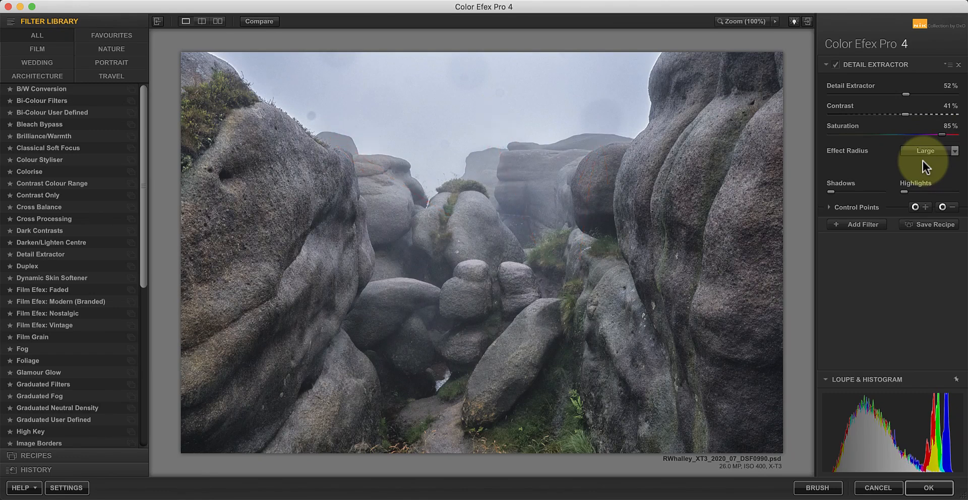
pyautogui.moveTo(765, 59)
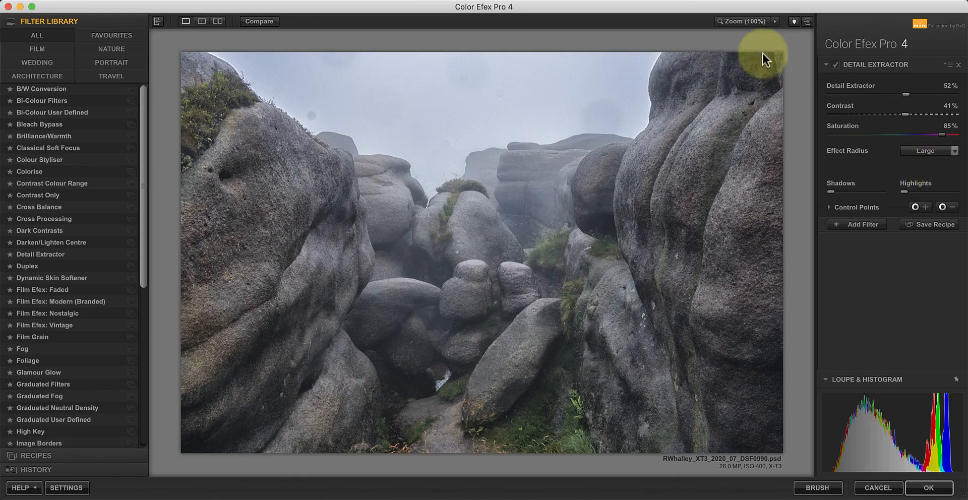
pyautogui.click(764, 59)
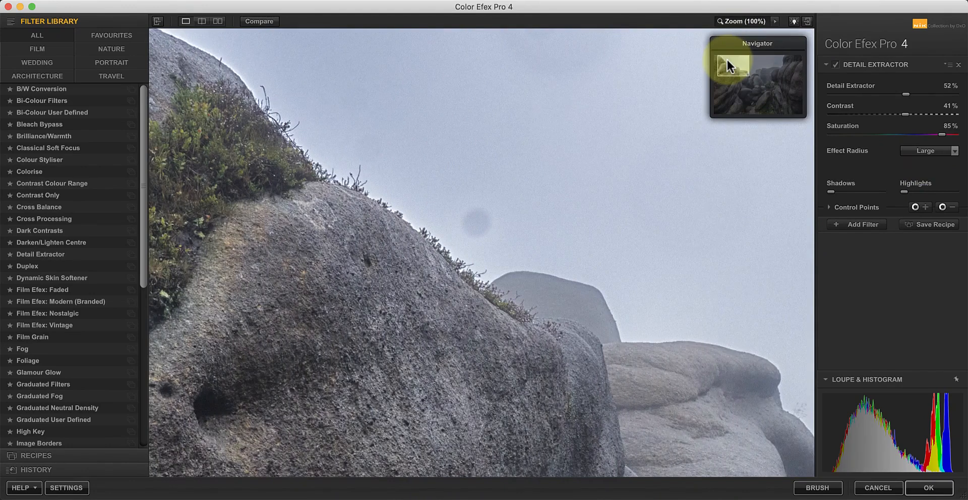
pyautogui.moveTo(731, 66); pyautogui.dragTo(765, 67)
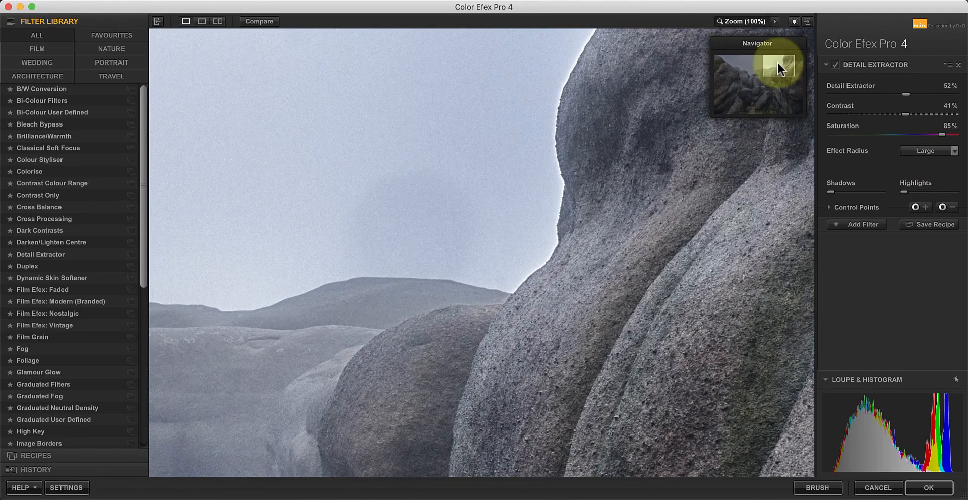
pyautogui.click(743, 21)
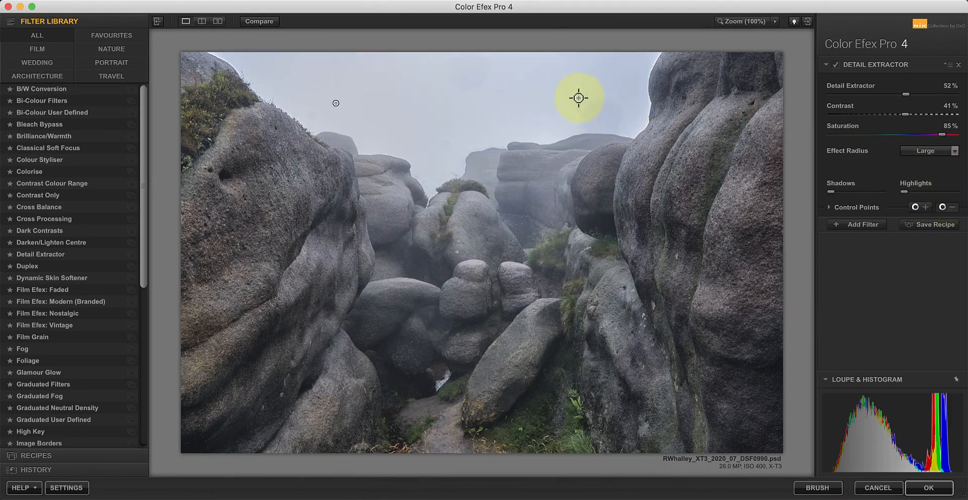
# Step: Place a control point in the foggy sky, then switch to the Pro Contrast filter
pyautogui.moveTo(578, 97); pyautogui.dragTo(777, 181)
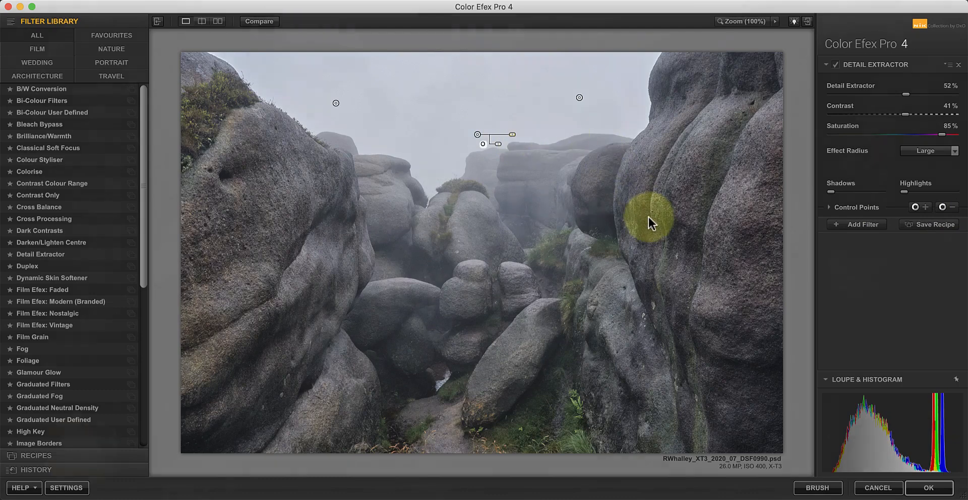
pyautogui.click(37, 324)
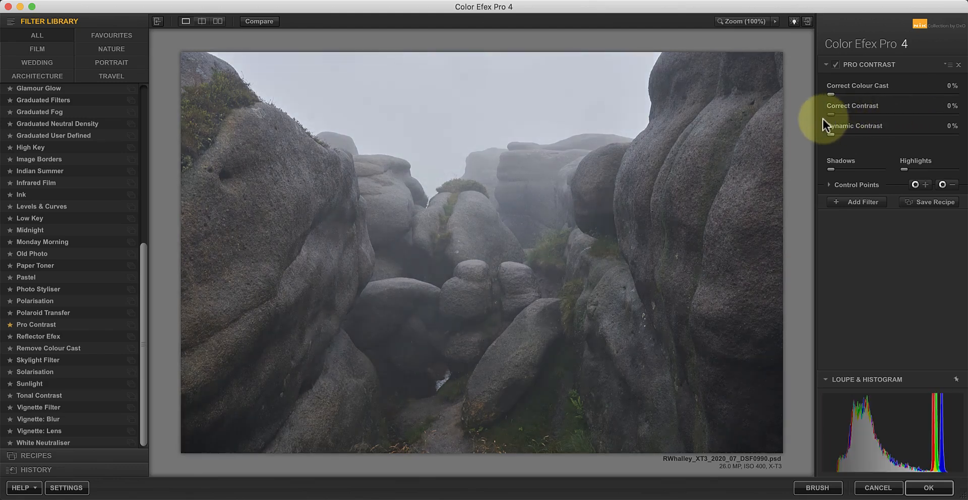
pyautogui.moveTo(834, 139)
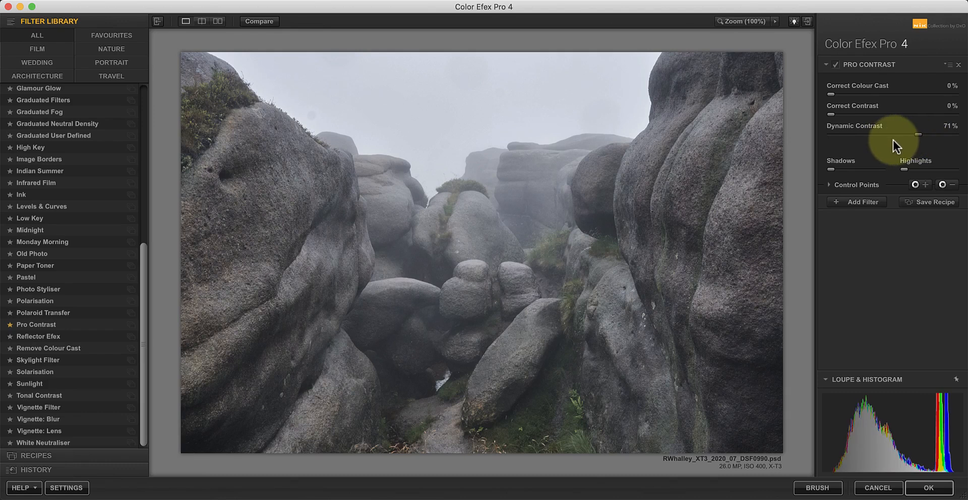
pyautogui.moveTo(912, 143)
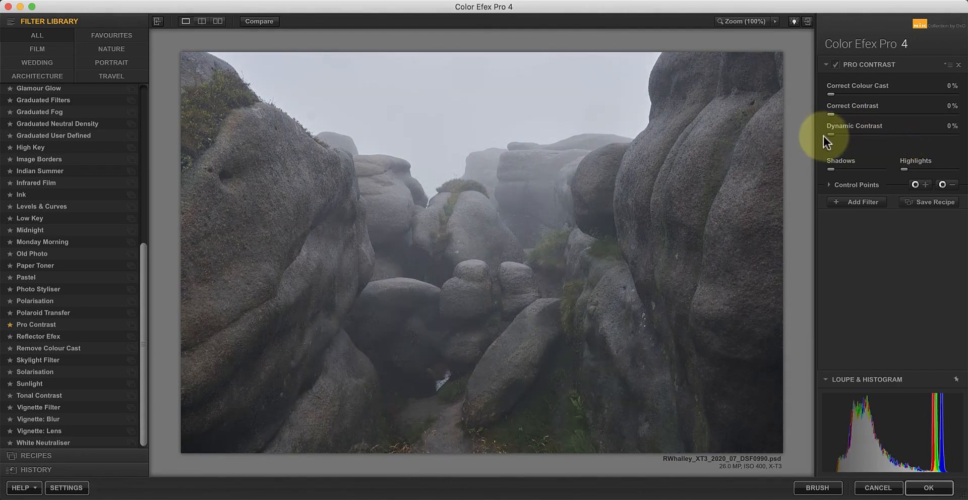
# Step: Bring Pro Contrast up to 31% correct contrast and 62% dynamic contrast
pyautogui.moveTo(831, 134); pyautogui.dragTo(866, 134)
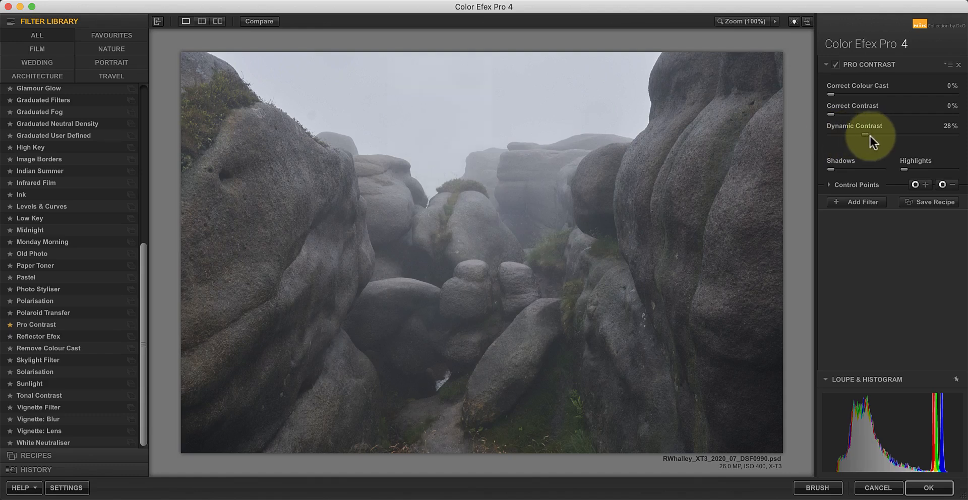
pyautogui.moveTo(866, 134); pyautogui.dragTo(889, 134)
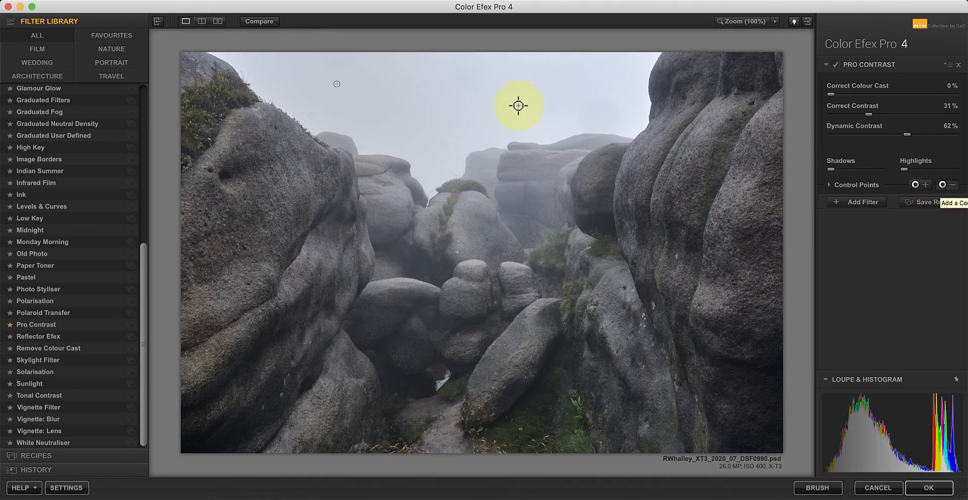
# Step: Exclude another sky spot from Pro Contrast and stack a Bleach Bypass filter
pyautogui.click(518, 106)
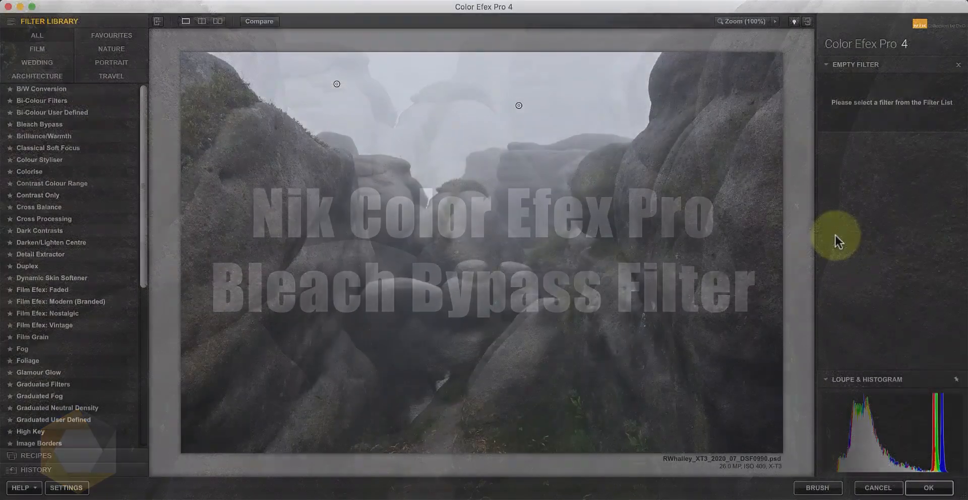
pyautogui.moveTo(58, 128)
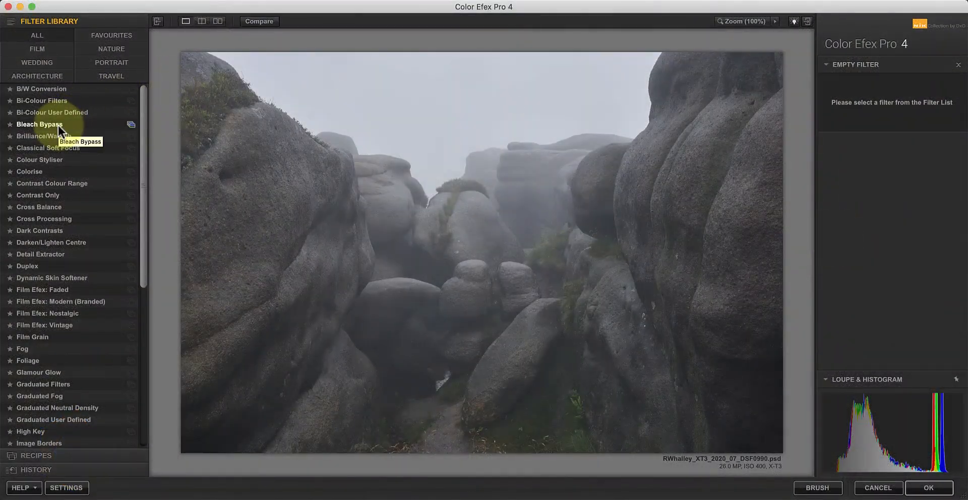
pyautogui.click(39, 124)
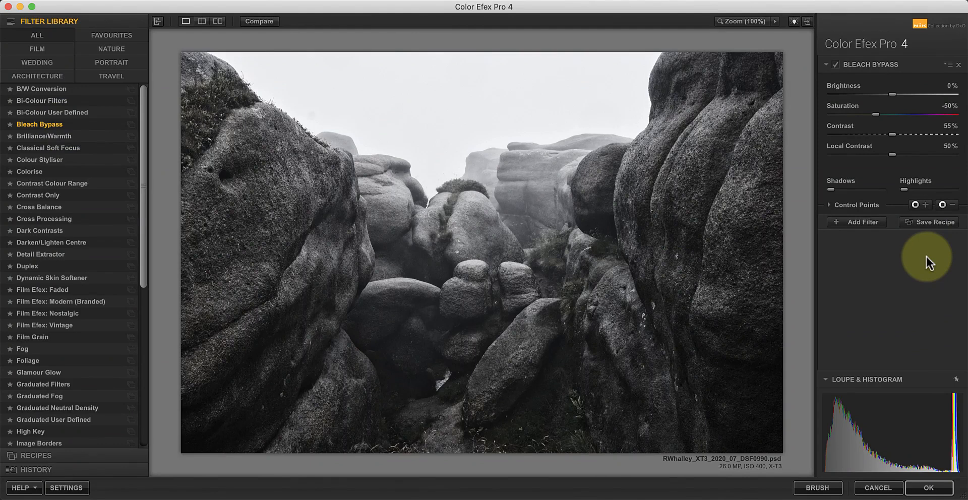
pyautogui.moveTo(950, 111)
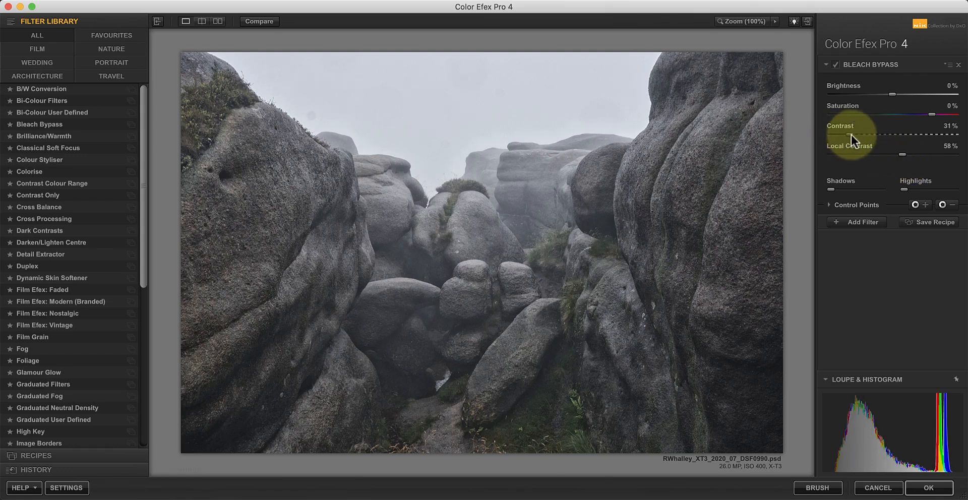
# Step: Tune Bleach Bypass to 35% contrast and 4% brightness, with a control point over the sky
pyautogui.moveTo(853, 137); pyautogui.dragTo(861, 137)
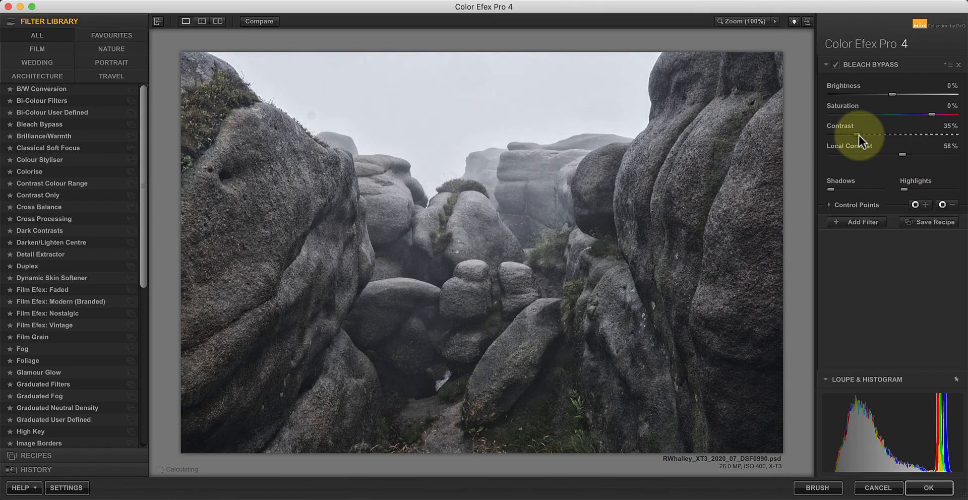
pyautogui.moveTo(878, 94)
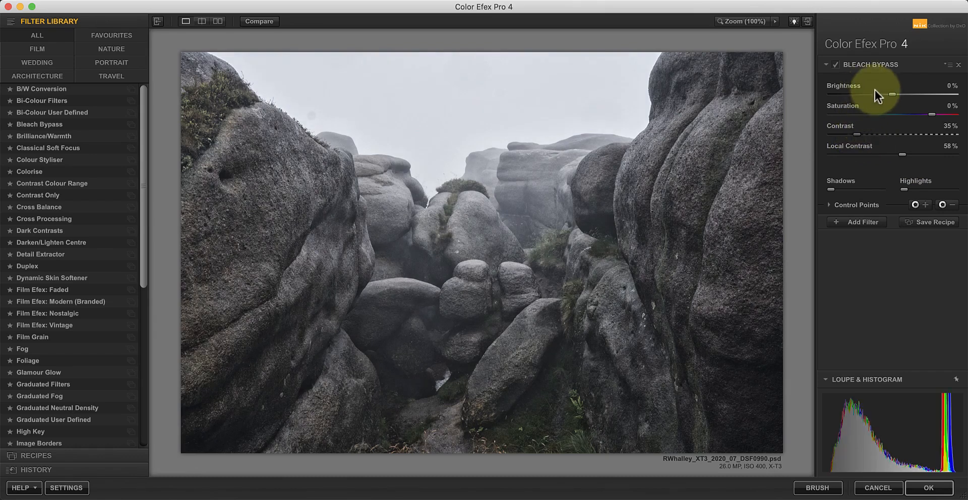
pyautogui.moveTo(875, 95); pyautogui.dragTo(901, 94)
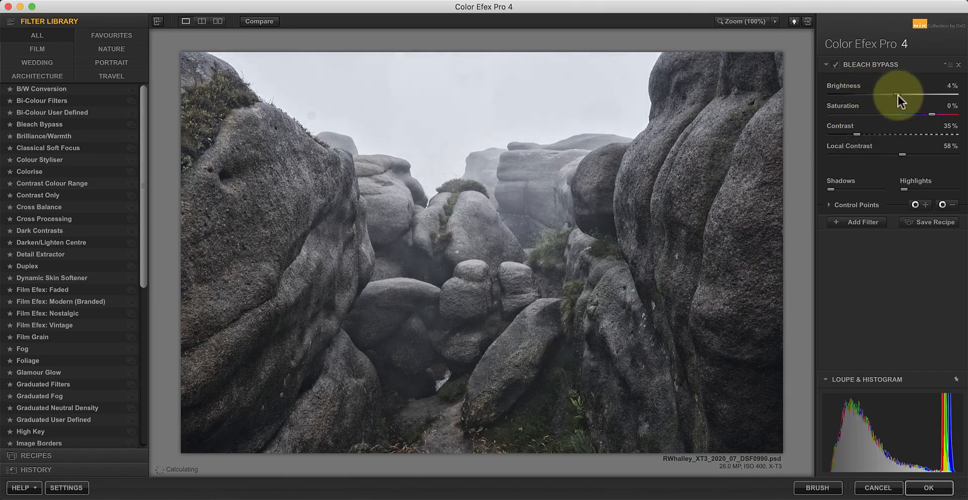
pyautogui.moveTo(898, 139)
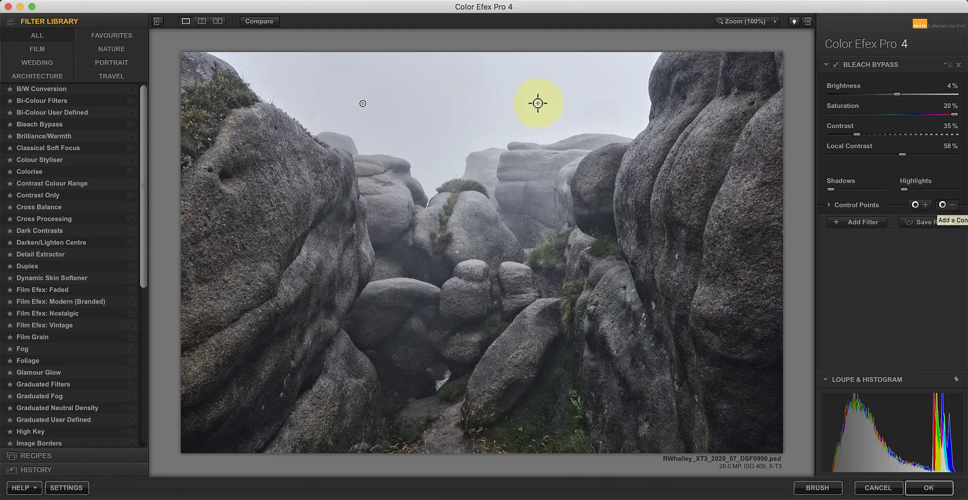
pyautogui.moveTo(538, 103); pyautogui.dragTo(595, 176)
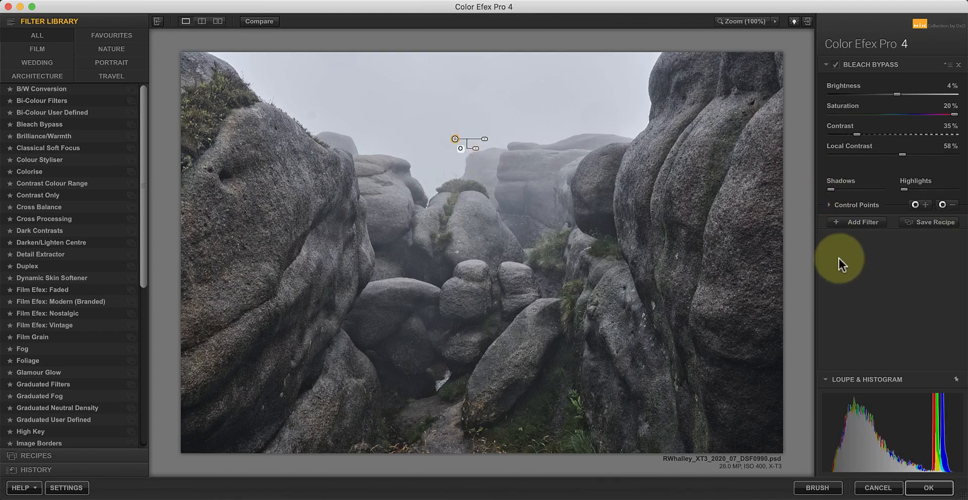
# Step: Add Brilliance/Warmth at 15% saturation, 22% warmth, 23% perceptual saturation, then start an empty filter slot
pyautogui.click(856, 222)
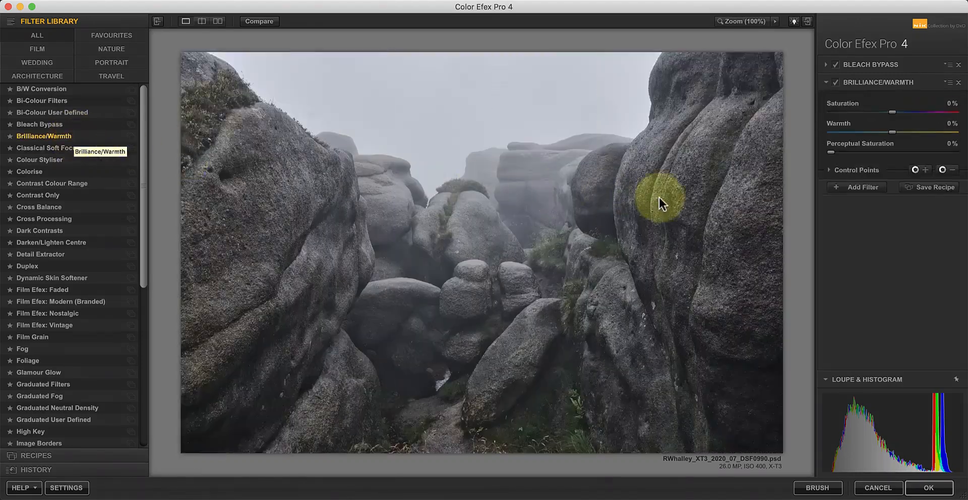
pyautogui.moveTo(832, 158)
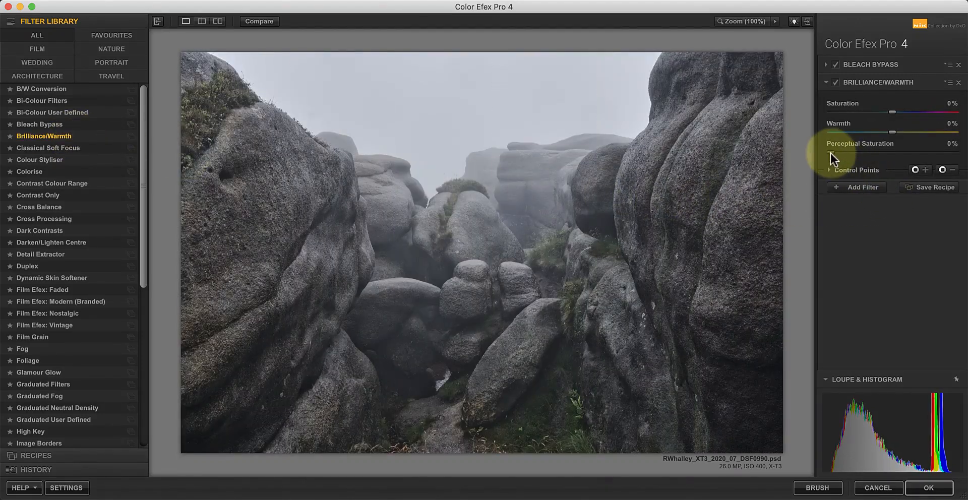
pyautogui.moveTo(845, 151); pyautogui.dragTo(867, 151)
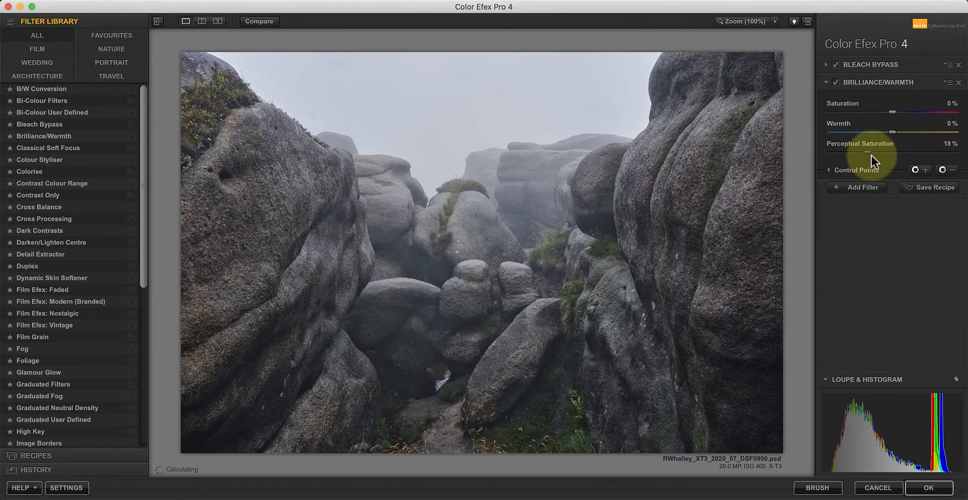
pyautogui.moveTo(874, 153); pyautogui.dragTo(881, 154)
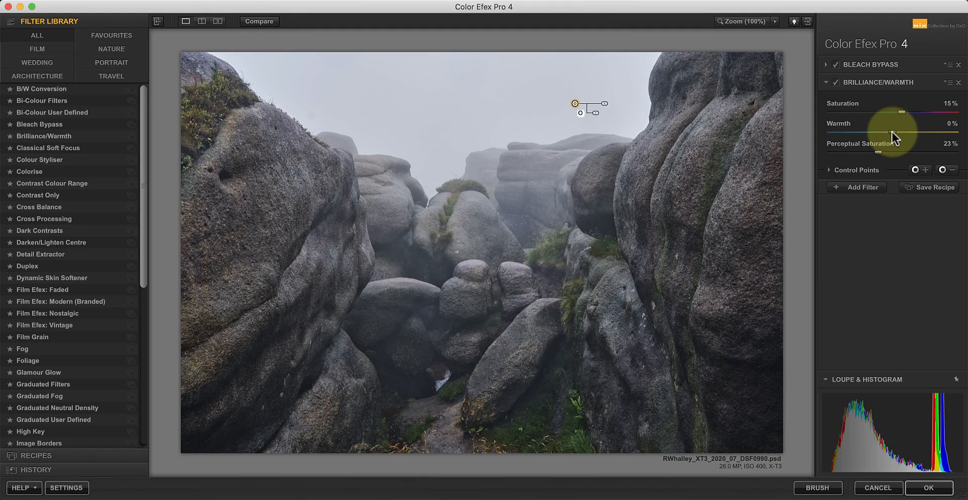
pyautogui.moveTo(876, 131); pyautogui.dragTo(901, 131)
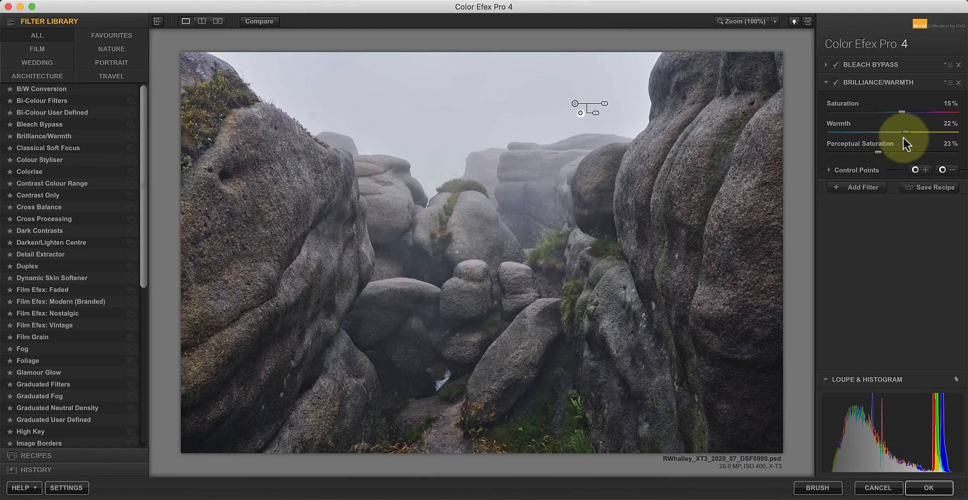
pyautogui.click(259, 22)
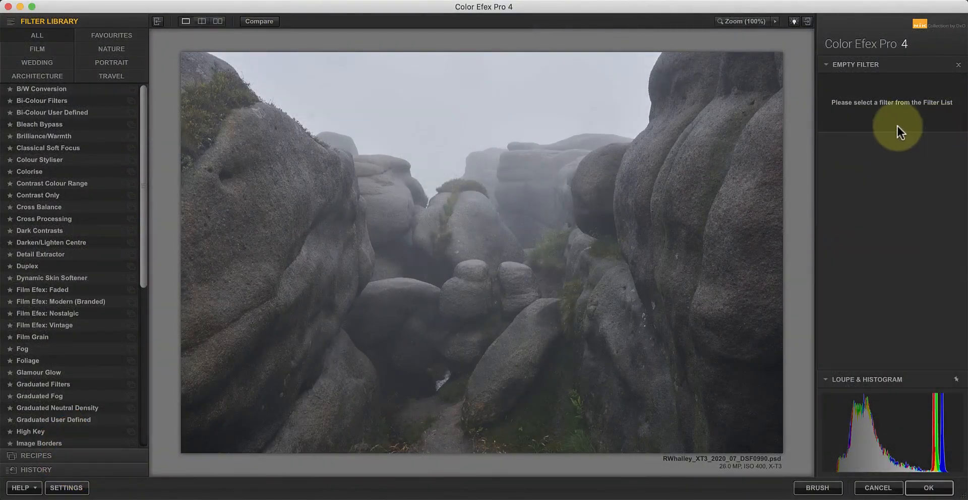
# Step: Apply Contrast Only with 12% contrast and 4% brightness
pyautogui.click(38, 195)
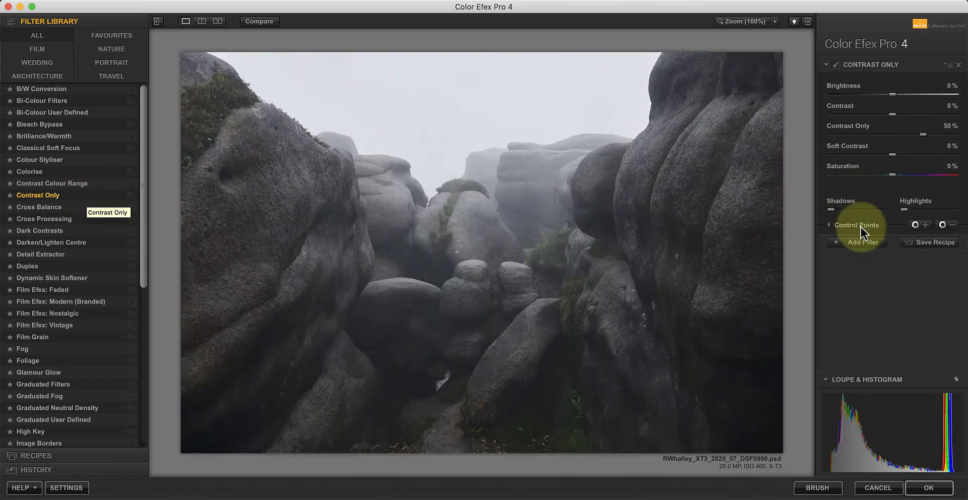
pyautogui.moveTo(870, 294)
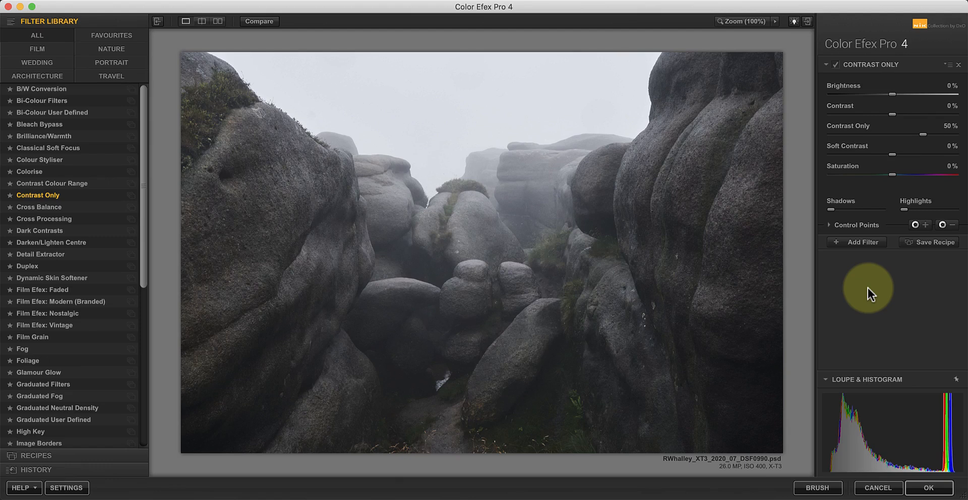
pyautogui.moveTo(892, 160)
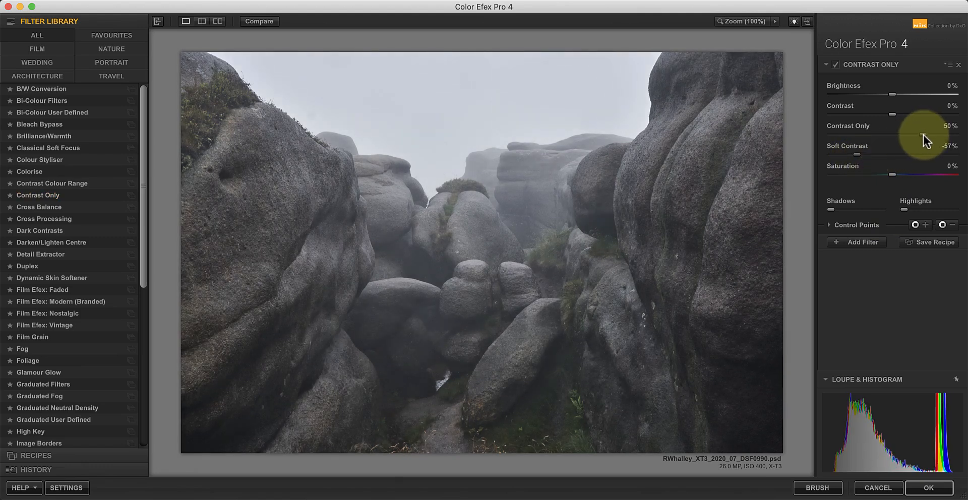
pyautogui.moveTo(901, 133); pyautogui.dragTo(893, 133)
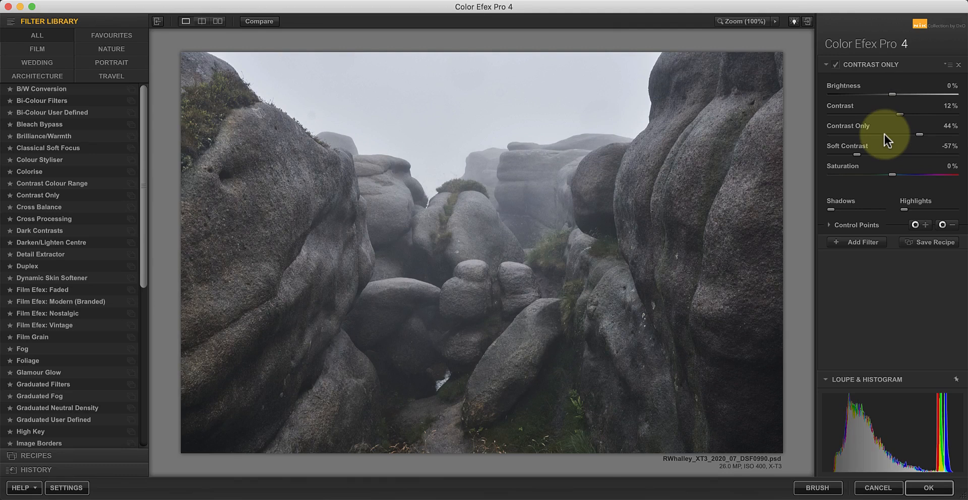
pyautogui.moveTo(887, 94); pyautogui.dragTo(894, 94)
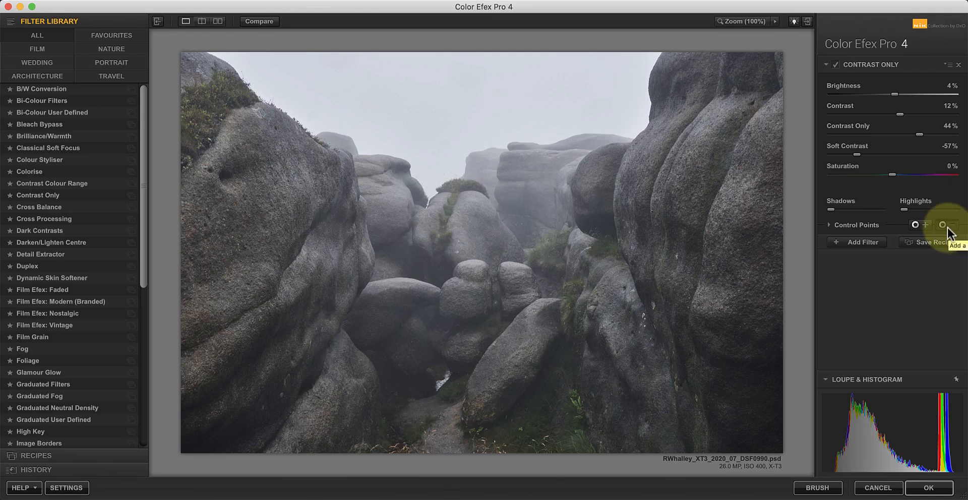
# Step: Add an excluding control point on the sky so Contrast Only leaves it unaffected
pyautogui.click(941, 225)
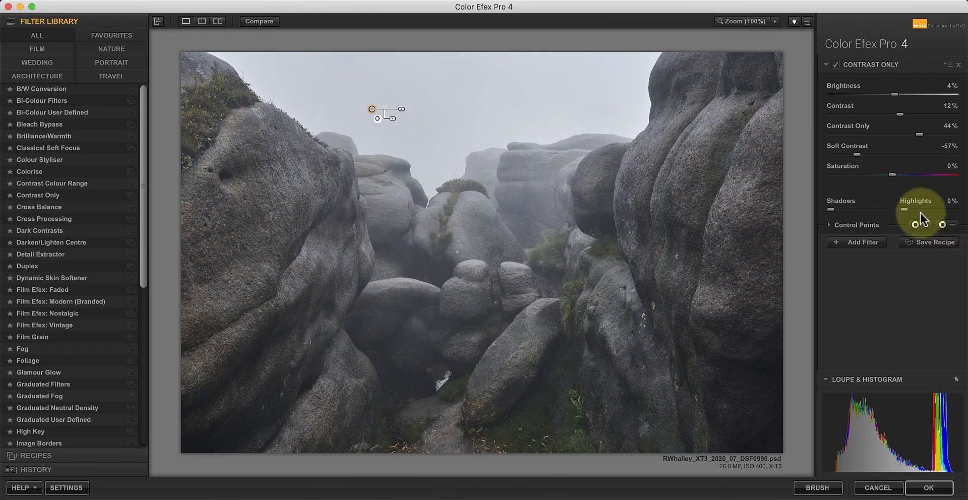
pyautogui.moveTo(386, 111); pyautogui.dragTo(567, 114)
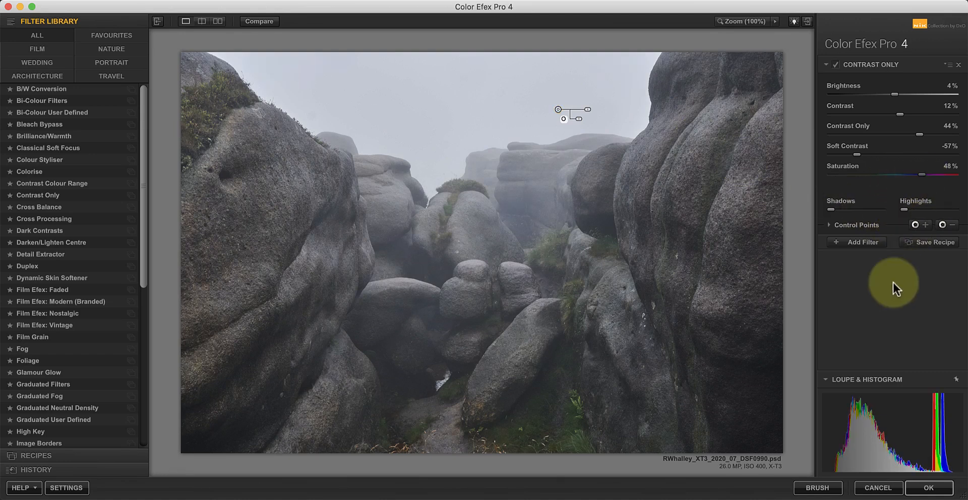
pyautogui.moveTo(259, 21)
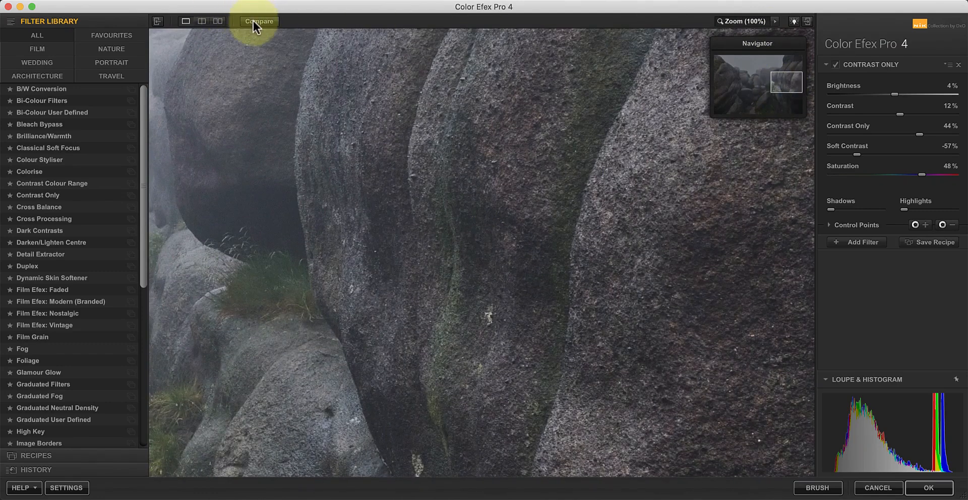
pyautogui.moveTo(290, 29)
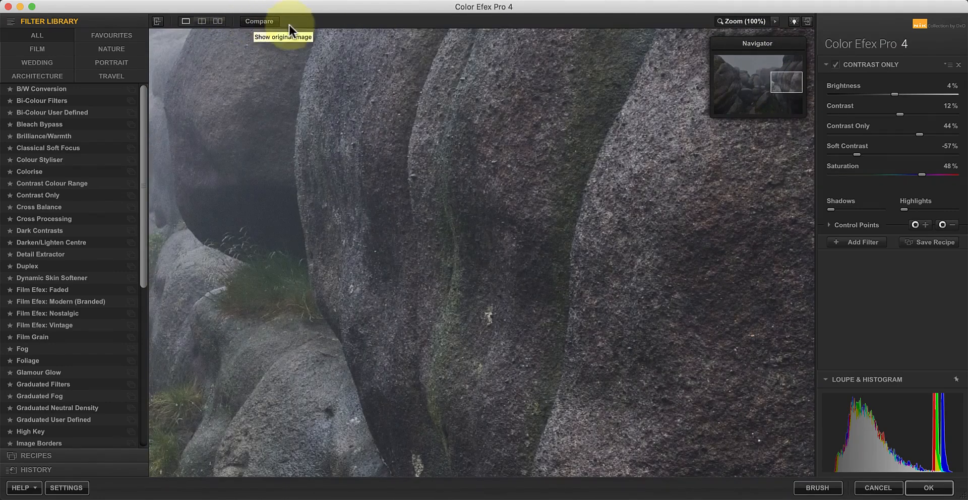